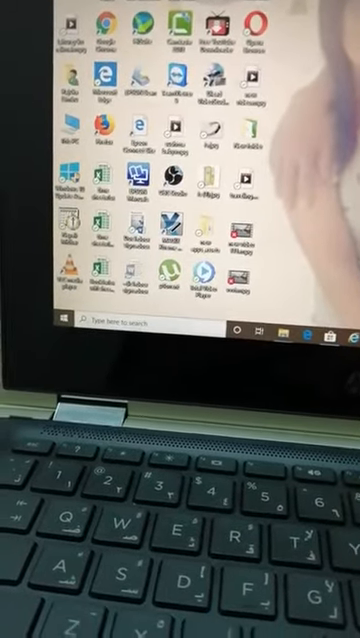
- Open the Windows 10 Start menu showing the app list and live tiles
{"action": "left_click", "coordinate": [64, 328]}
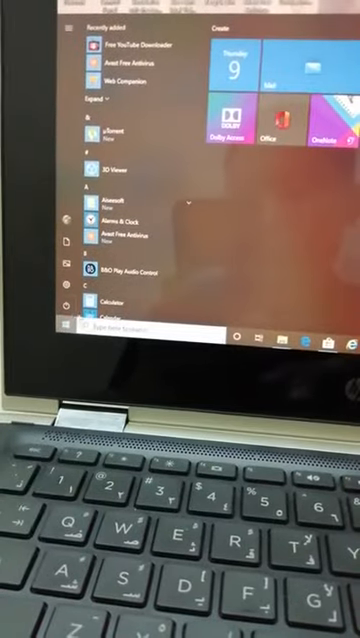